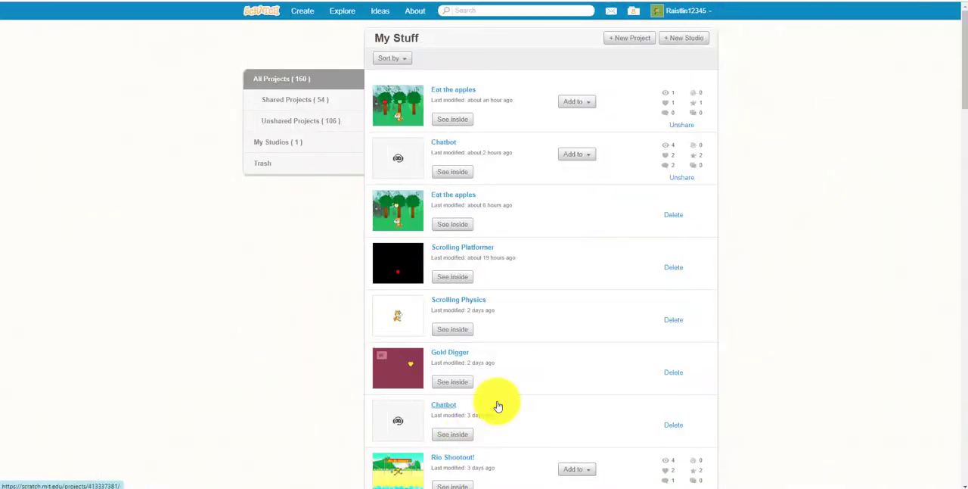
- Scroll My Stuff to Rio Shootout! and open it in the editor via See inside
{"action": "scroll", "scroll_direction": "down", "scroll_amount": 3}
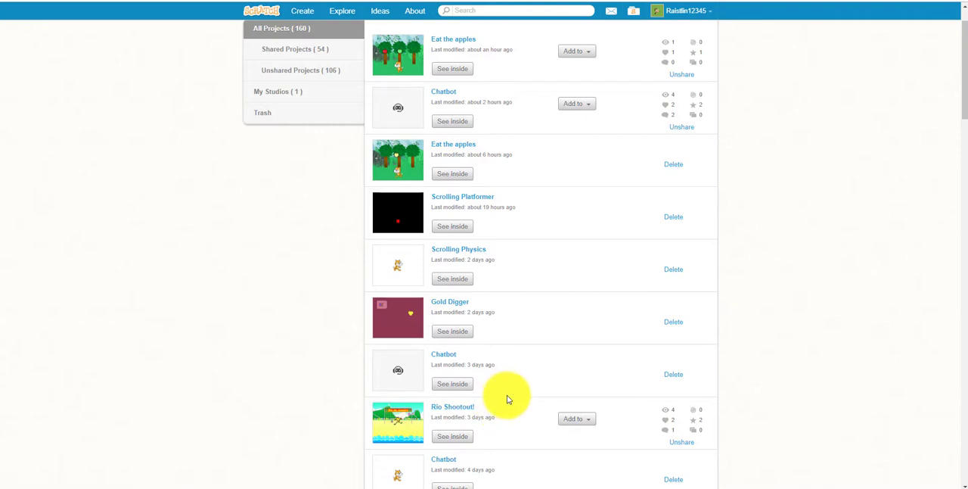
{"action": "mouse_move", "coordinate": [556, 412]}
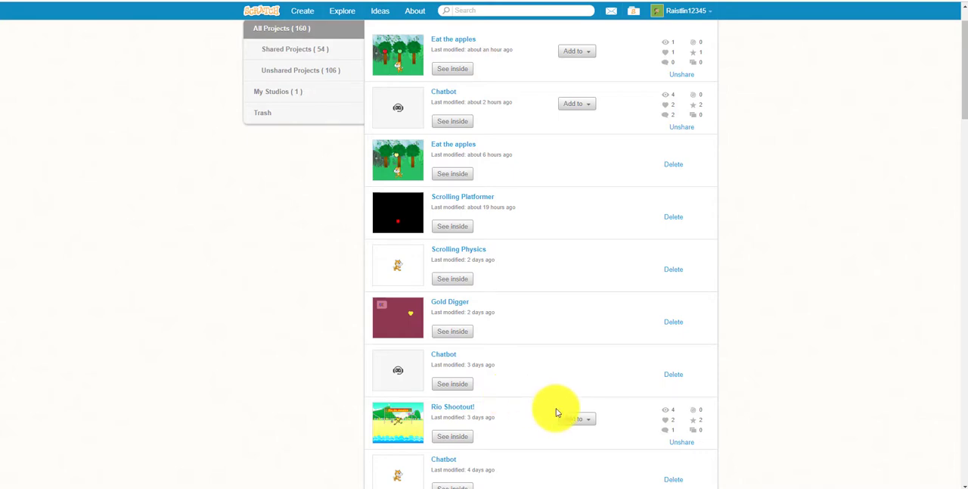
{"action": "mouse_move", "coordinate": [626, 417]}
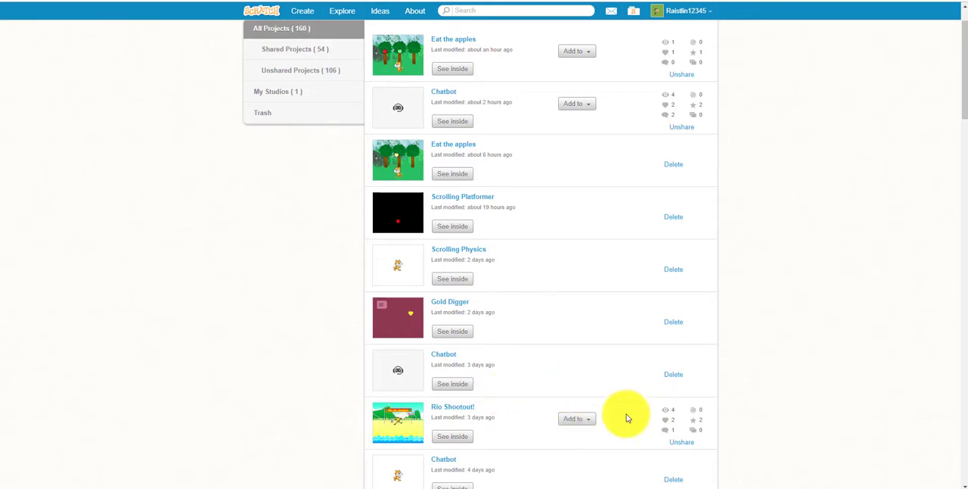
{"action": "mouse_move", "coordinate": [589, 320]}
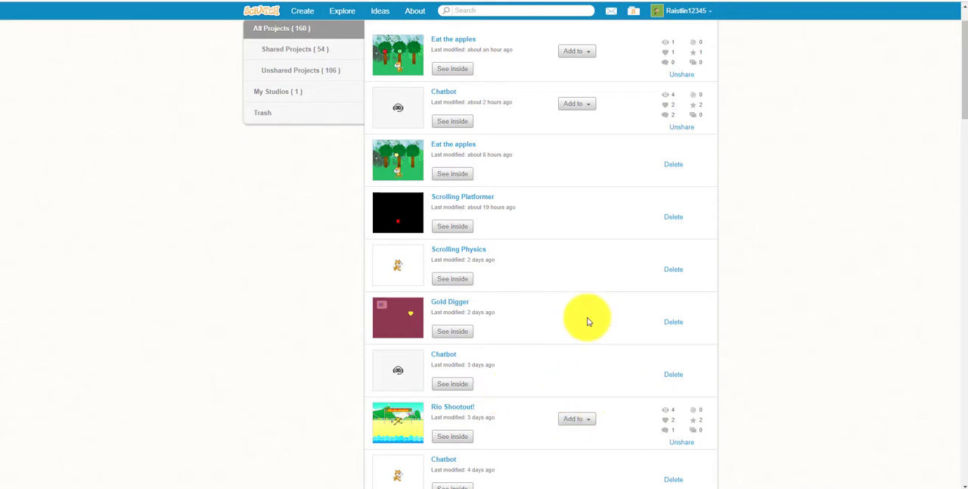
{"action": "scroll", "scroll_direction": "down", "scroll_amount": 3}
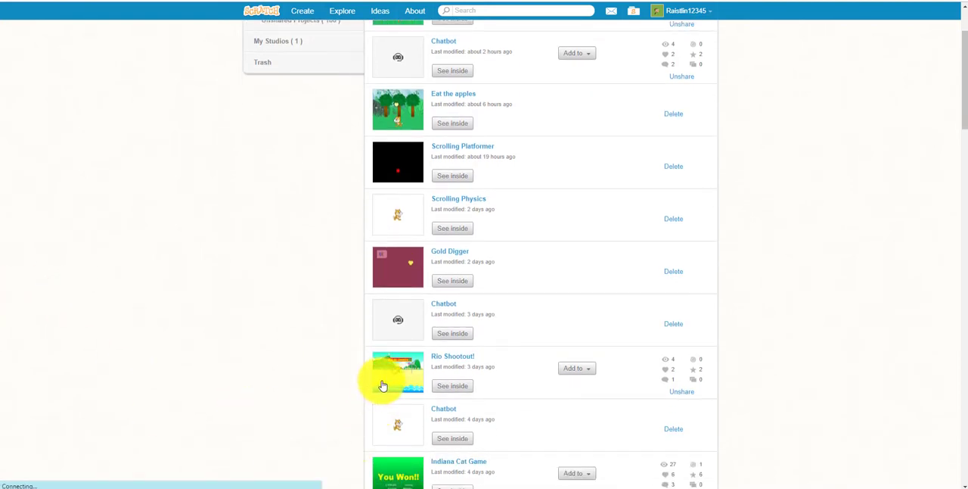
{"action": "mouse_move", "coordinate": [901, 415]}
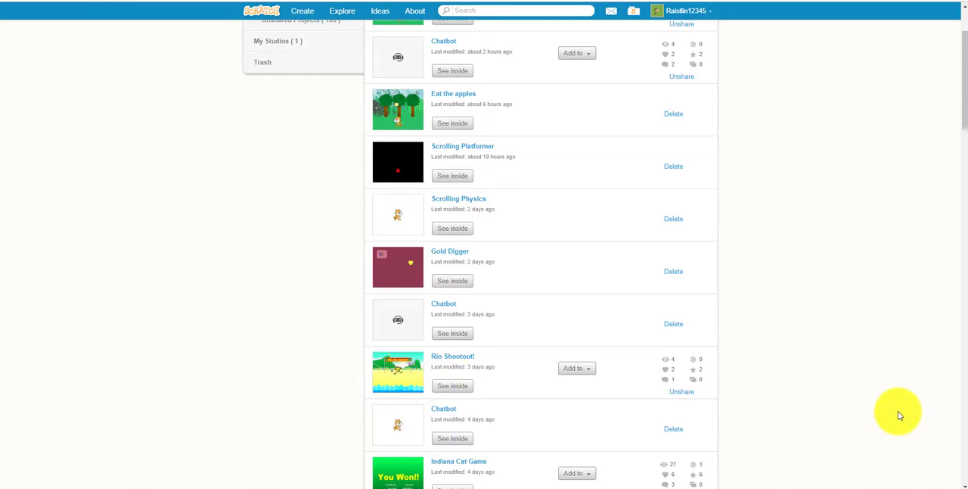
{"action": "left_click", "coordinate": [453, 356]}
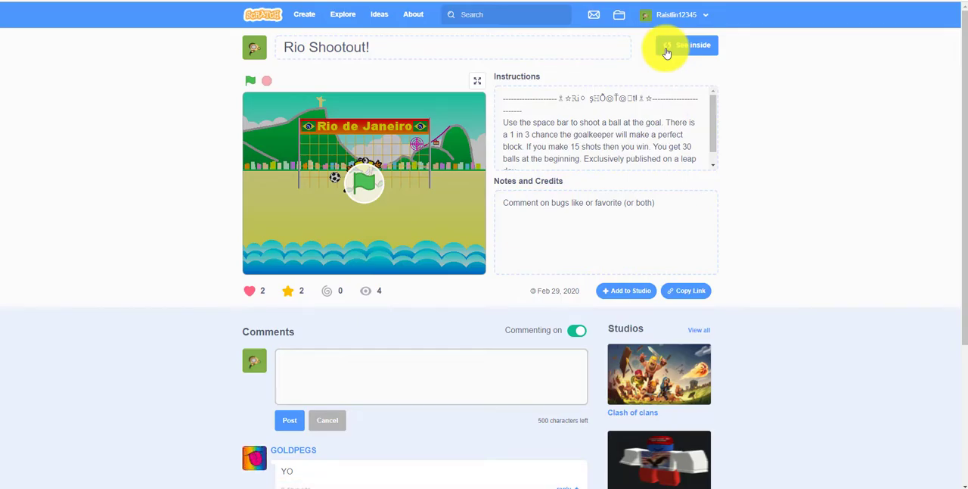
{"action": "left_click", "coordinate": [667, 45]}
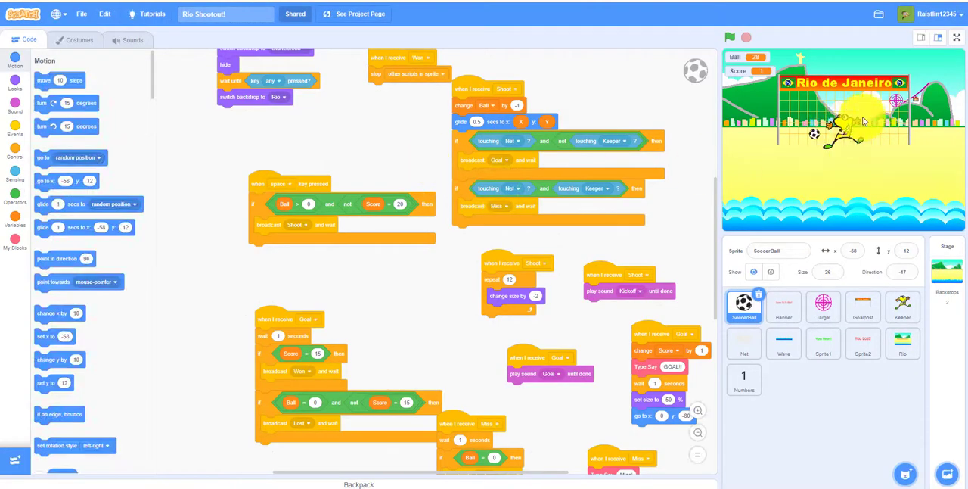
- Select the Keeper sprite in Rio Shootout! to show its scripts
{"action": "left_click", "coordinate": [903, 307]}
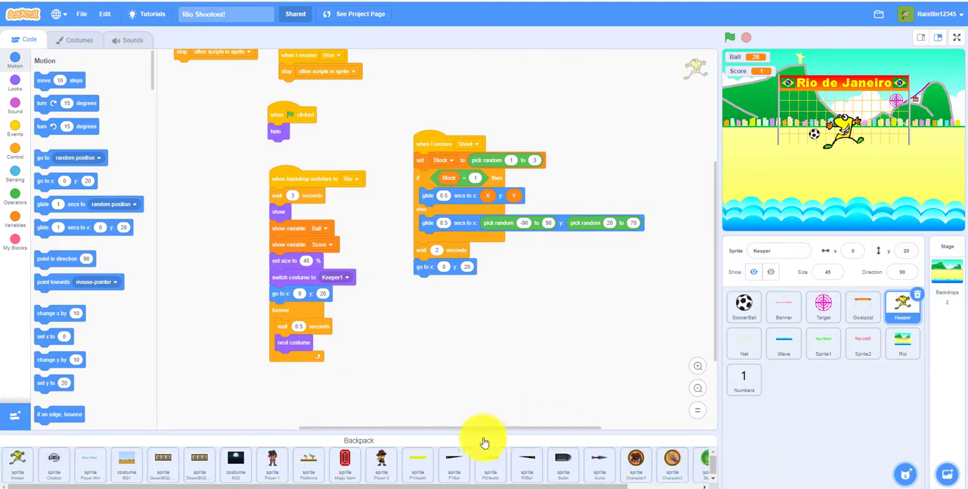
{"action": "left_click", "coordinate": [358, 440]}
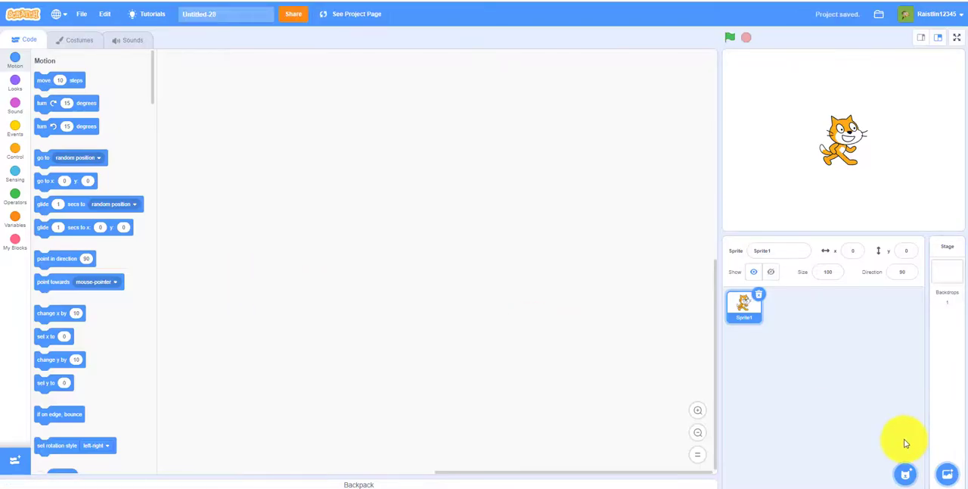
{"action": "mouse_move", "coordinate": [340, 484]}
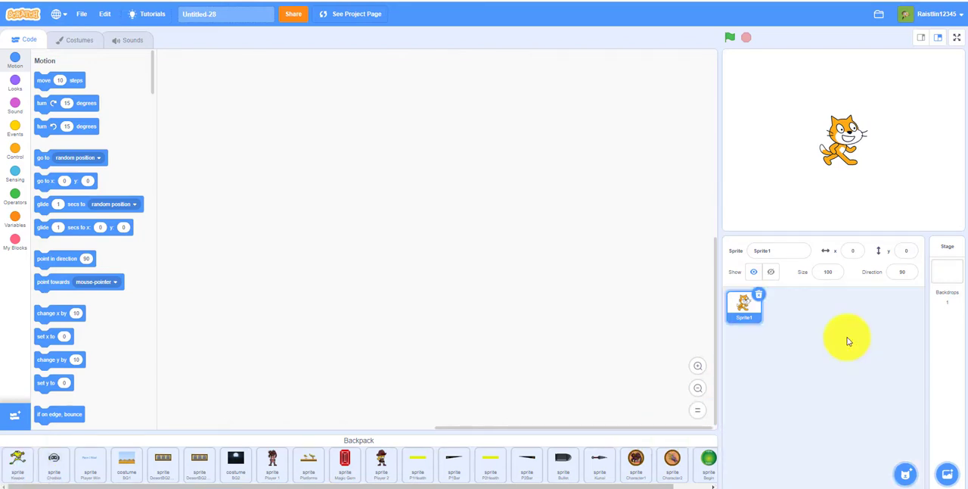
- Bring Keeper from the Backpack into Untitled-20's sprite list beside the cat
{"action": "left_click", "coordinate": [784, 306]}
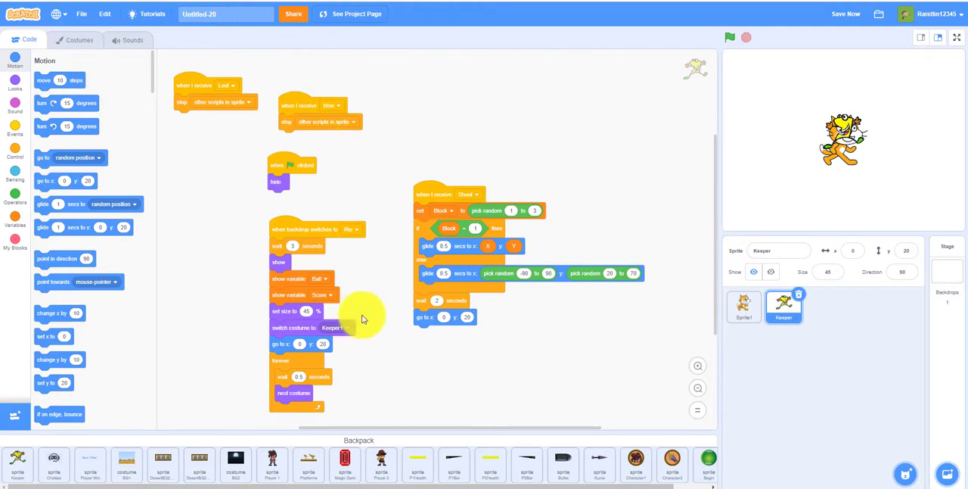
{"action": "scroll", "scroll_direction": "down", "scroll_amount": 3}
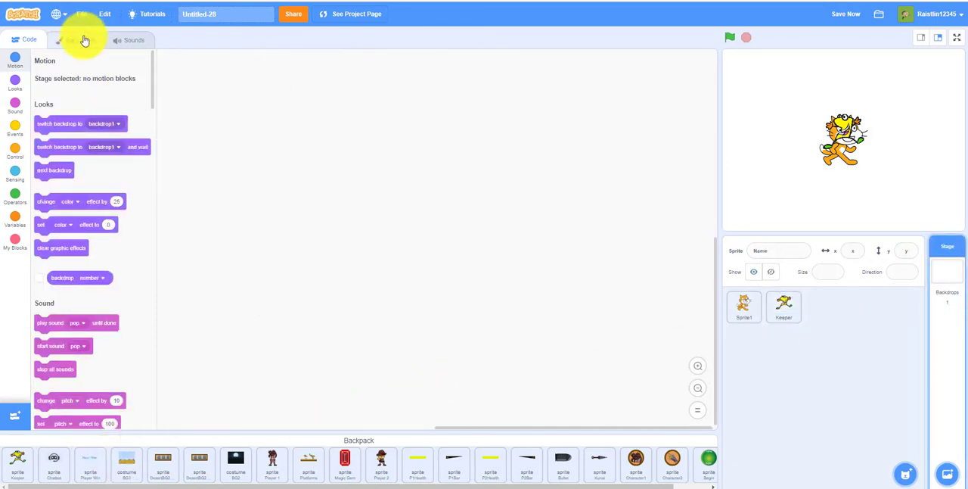
- Open the stage's Backdrops tab to receive the BG1 desert backdrop
{"action": "left_click", "coordinate": [81, 40]}
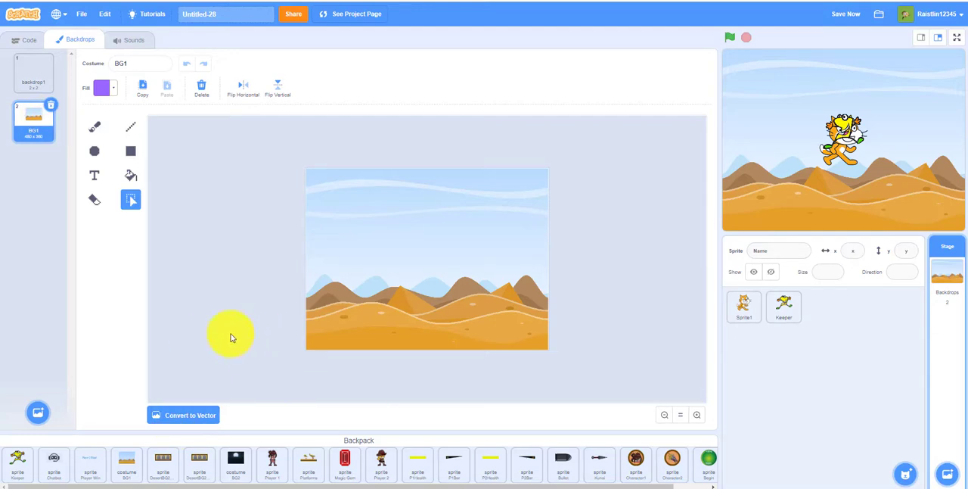
{"action": "mouse_move", "coordinate": [717, 337]}
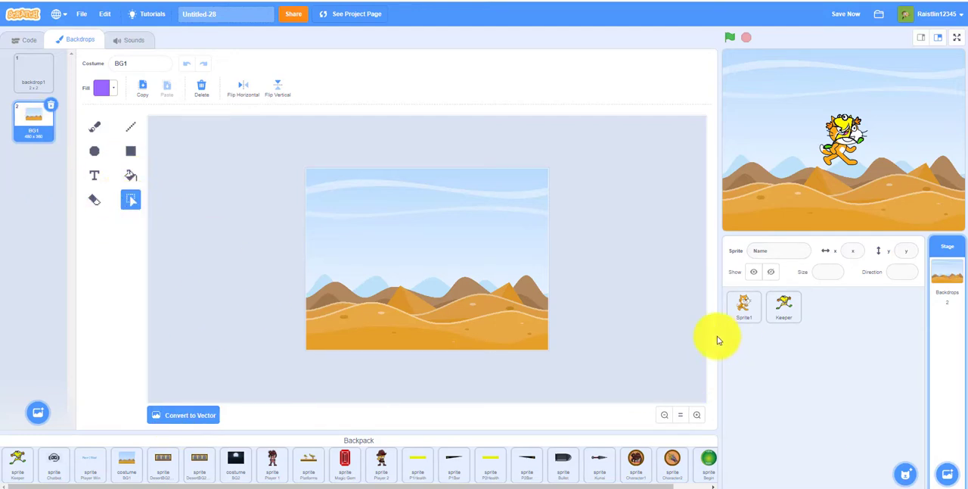
{"action": "mouse_move", "coordinate": [97, 376]}
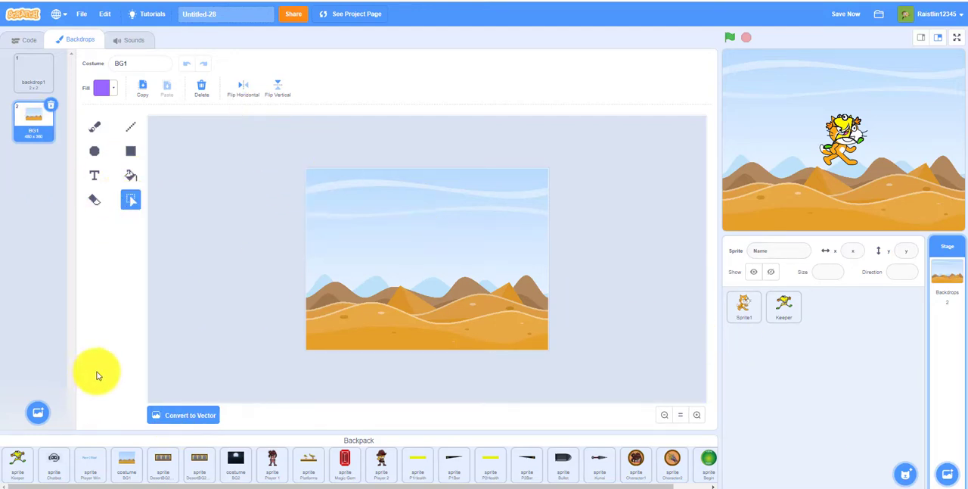
{"action": "mouse_move", "coordinate": [64, 284]}
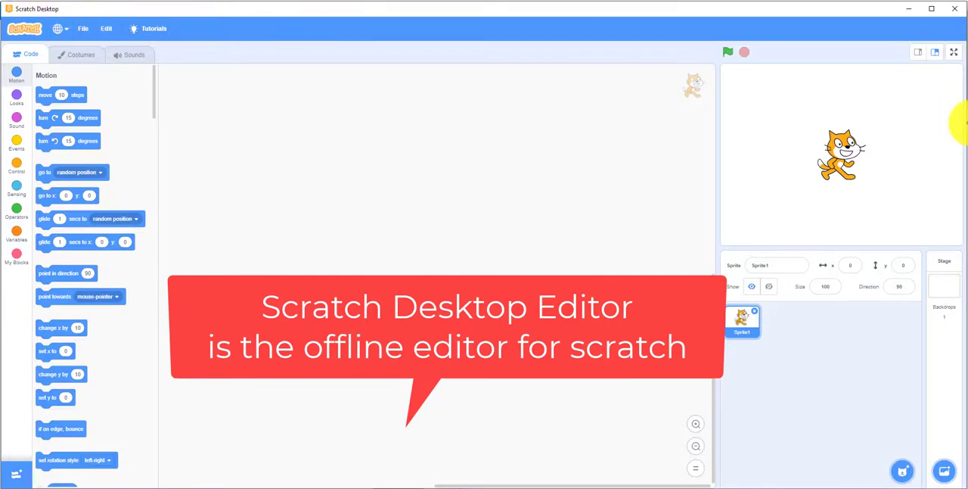
{"action": "mouse_move", "coordinate": [154, 106]}
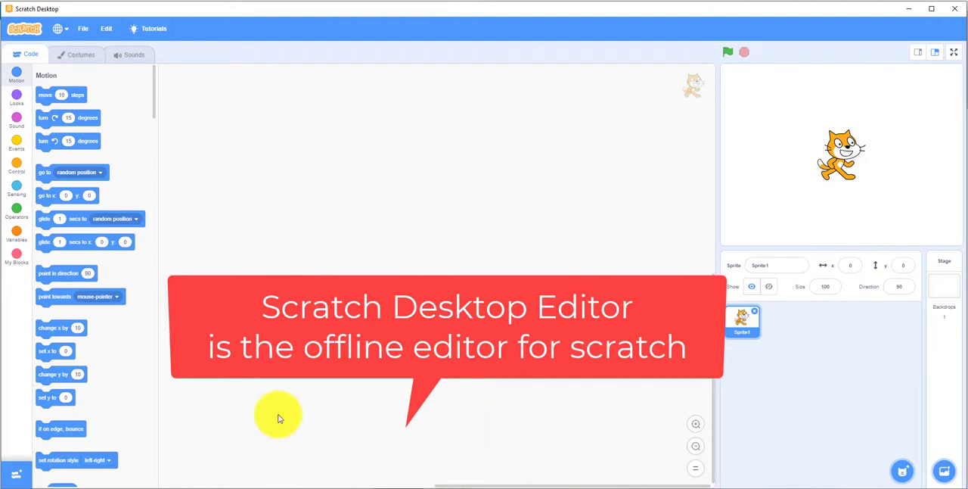
{"action": "mouse_move", "coordinate": [298, 431]}
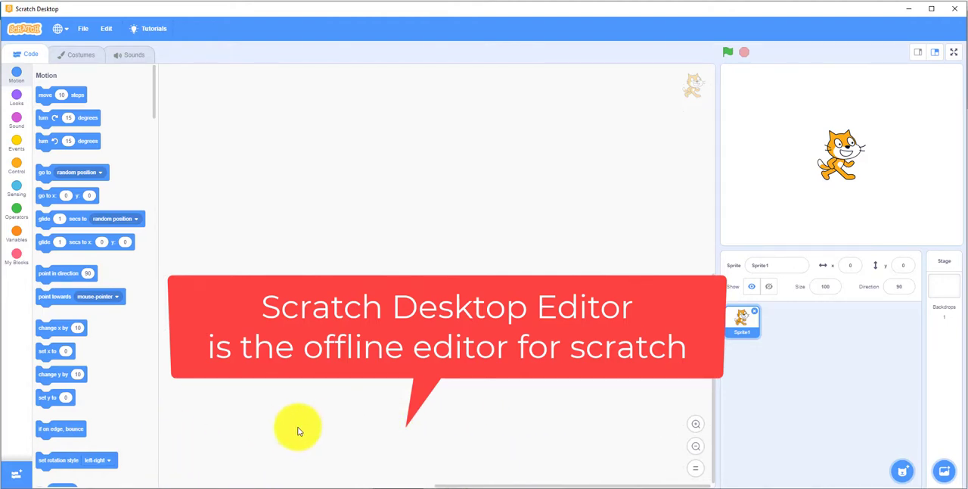
{"action": "mouse_move", "coordinate": [611, 452]}
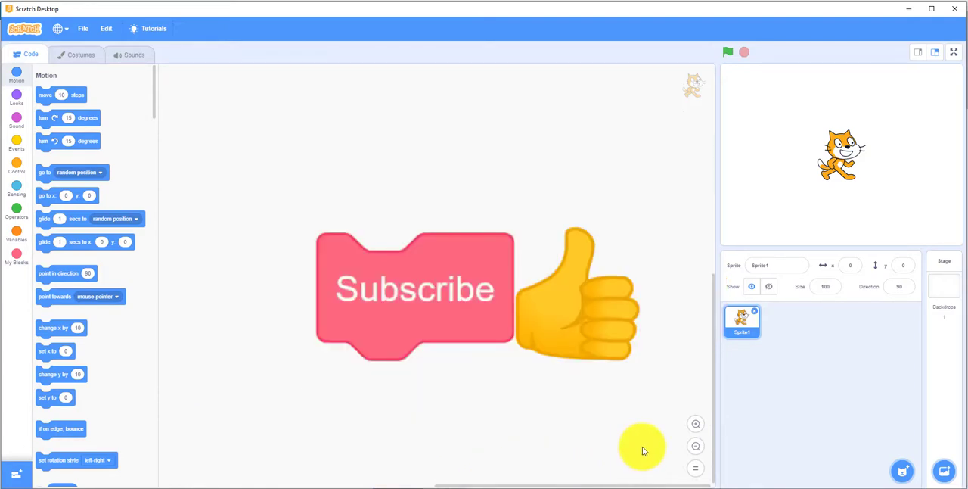
{"action": "mouse_move", "coordinate": [144, 469]}
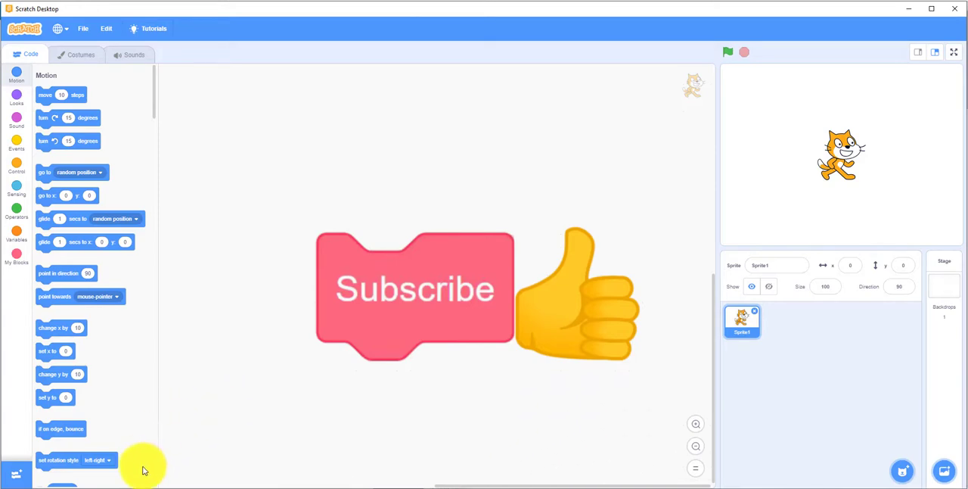
{"action": "mouse_move", "coordinate": [675, 469]}
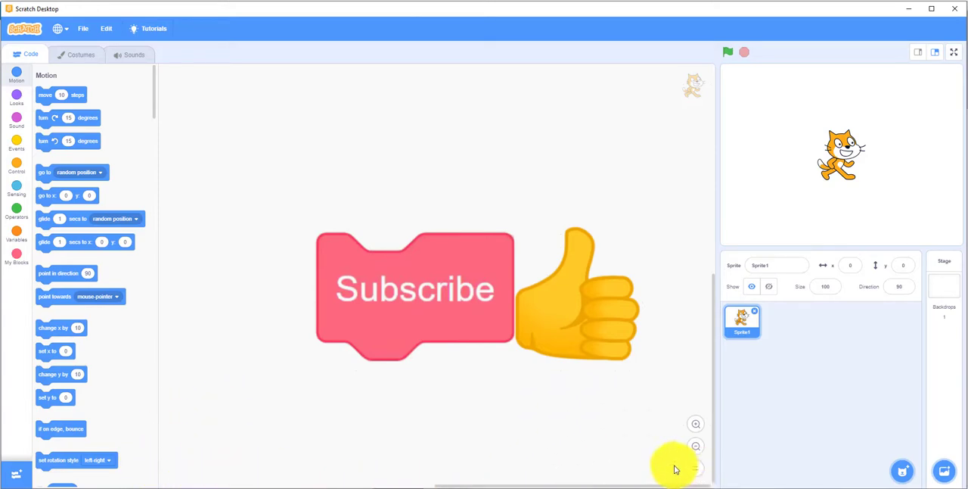